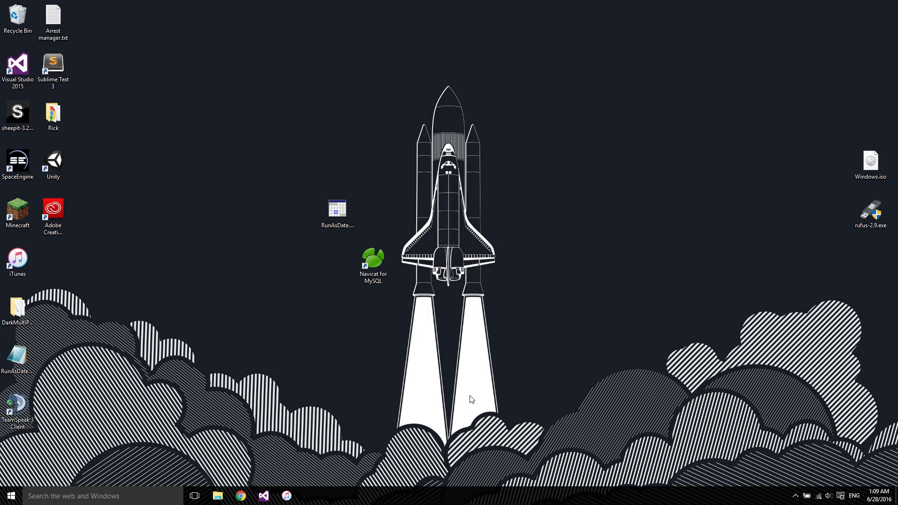
mouse_move(405, 323)
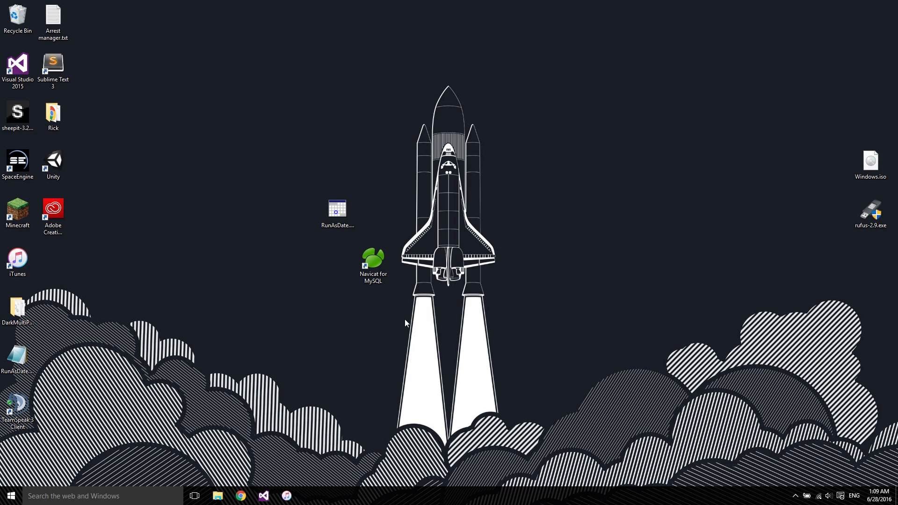
mouse_move(409, 314)
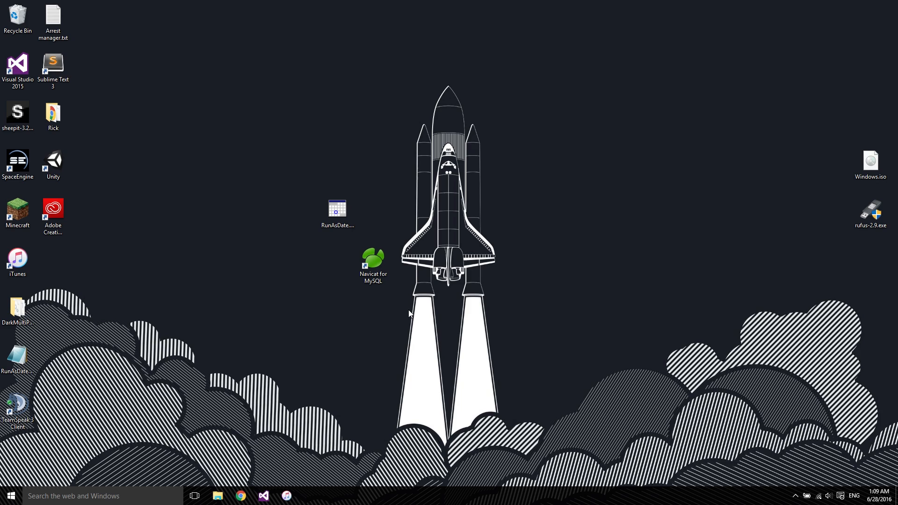
mouse_move(413, 313)
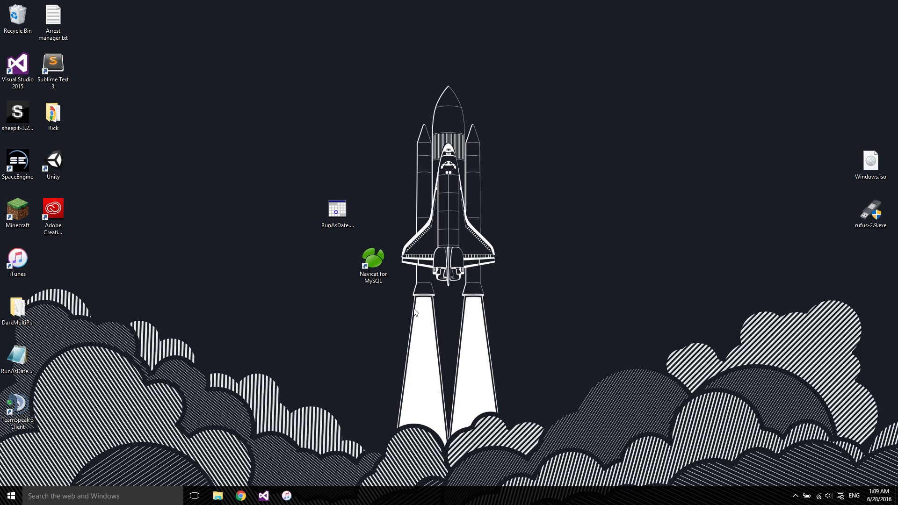
mouse_move(418, 298)
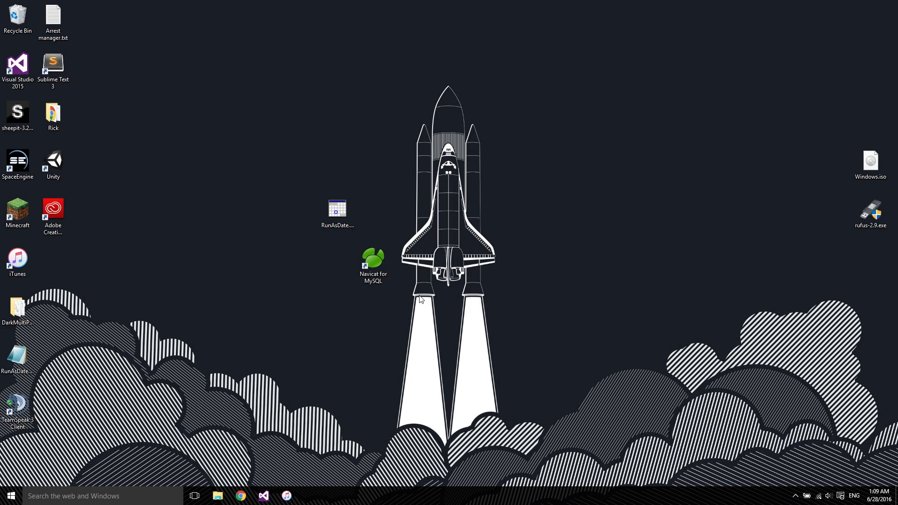
mouse_move(419, 289)
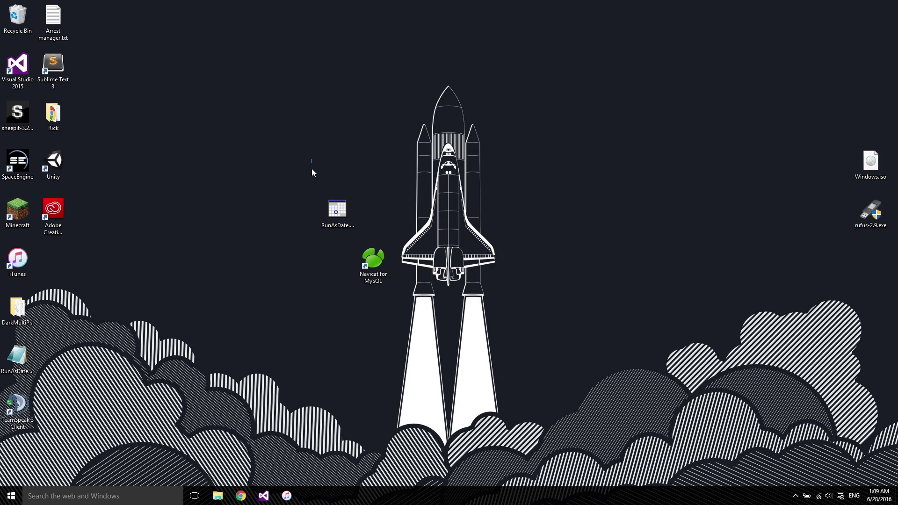
Move the Navicat for MySQL shortcut beside the rocket and launch it, showing the expired-trial notice.
left_click_drag(336, 209, 337, 166)
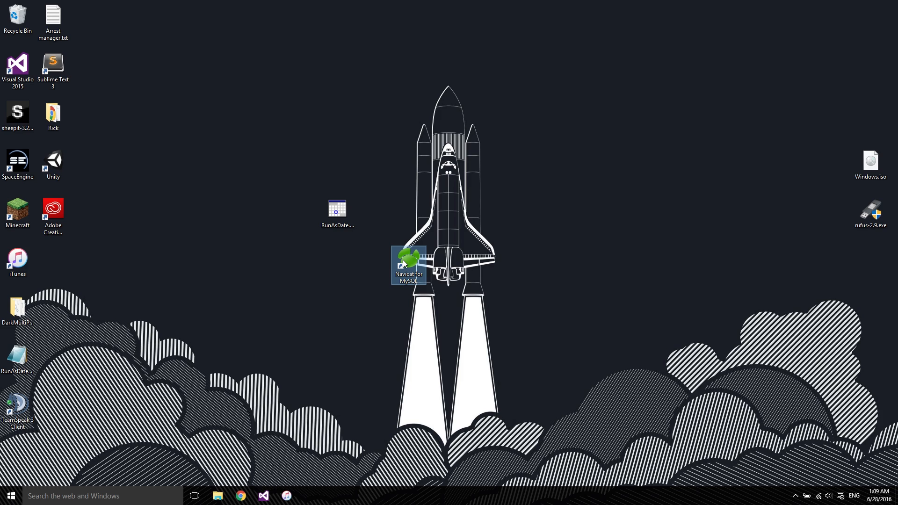
mouse_move(394, 204)
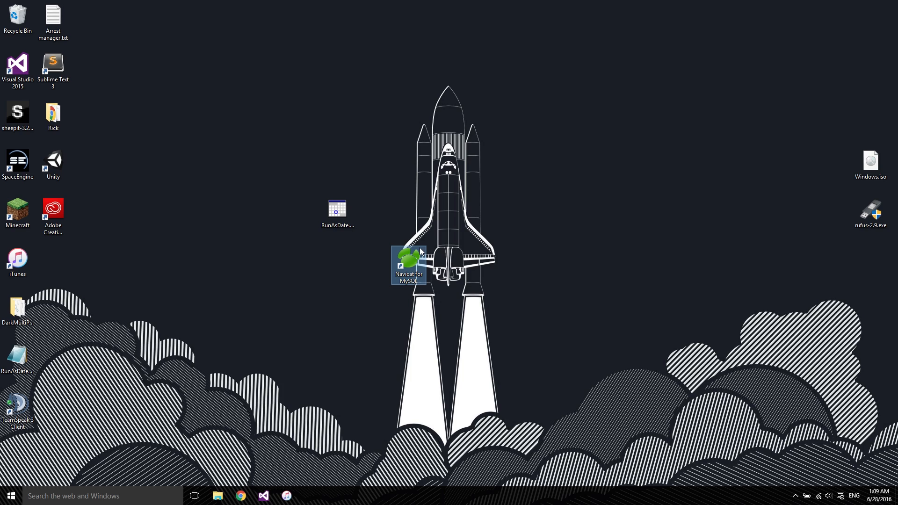
double_click(407, 265)
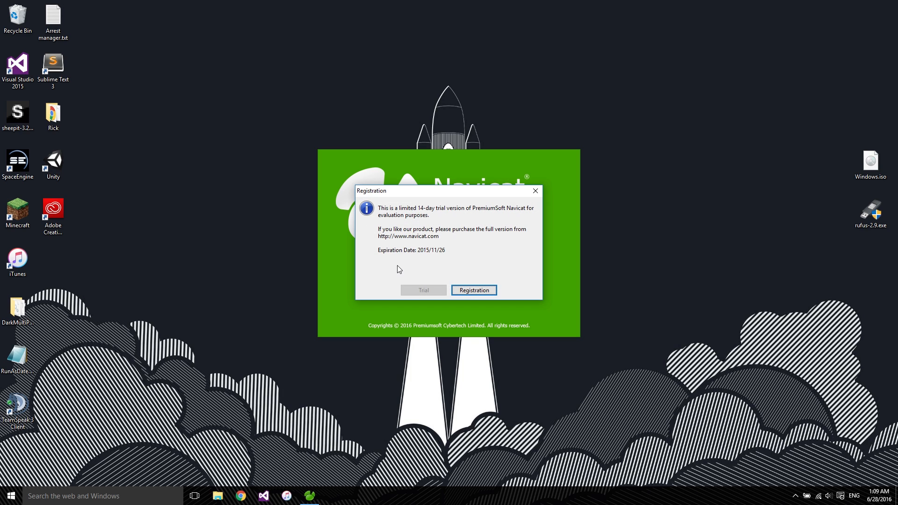
mouse_move(419, 267)
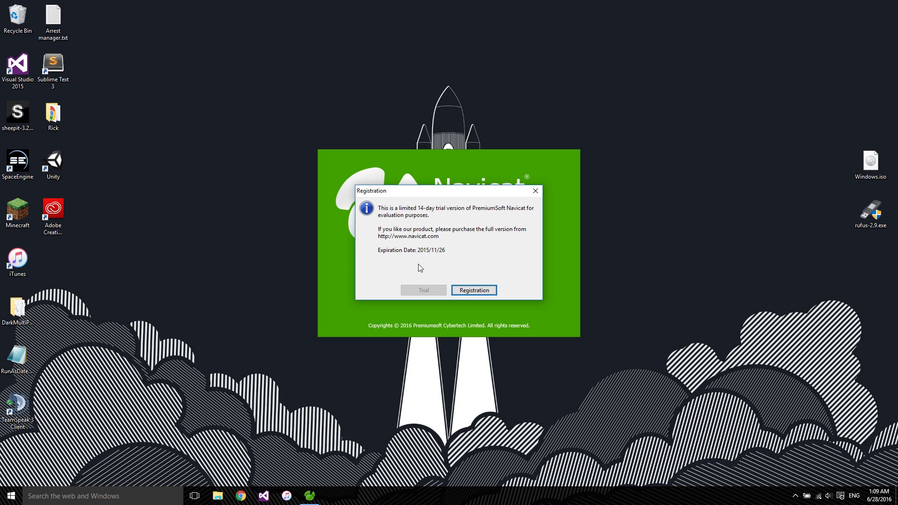
mouse_move(420, 258)
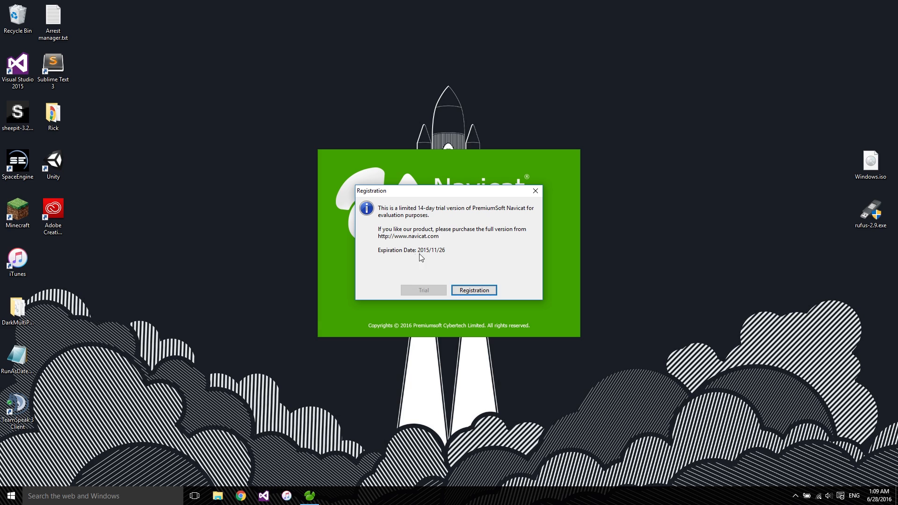
mouse_move(311, 243)
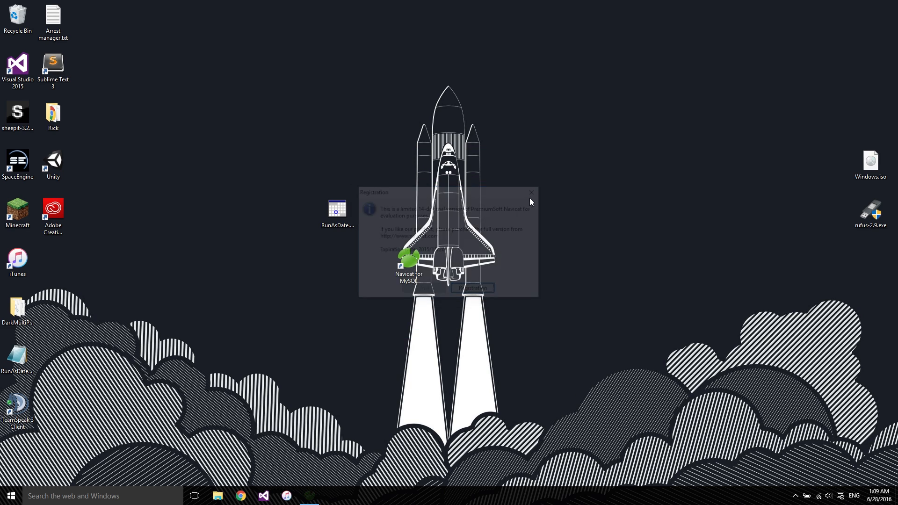
Launch RunAsDate.exe and set navicat.exe from the Navicat for MySQL folder as the application.
left_click(530, 192)
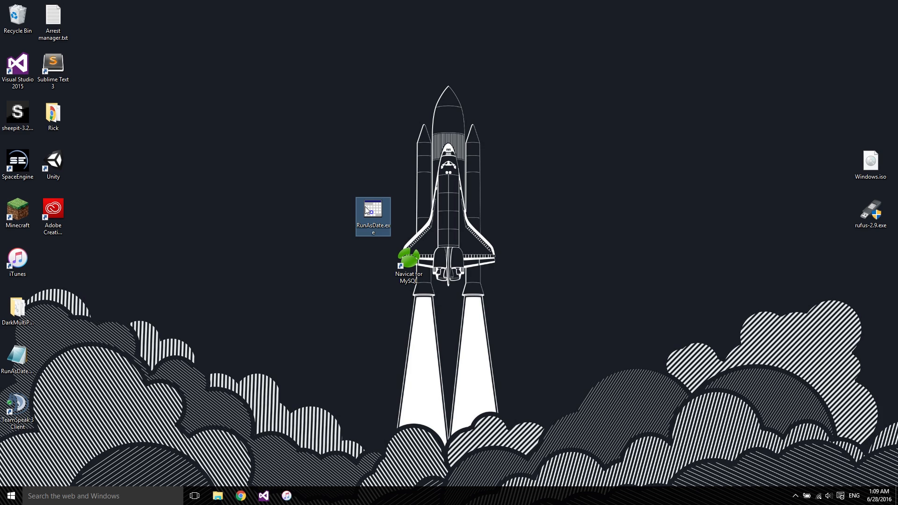
double_click(372, 212)
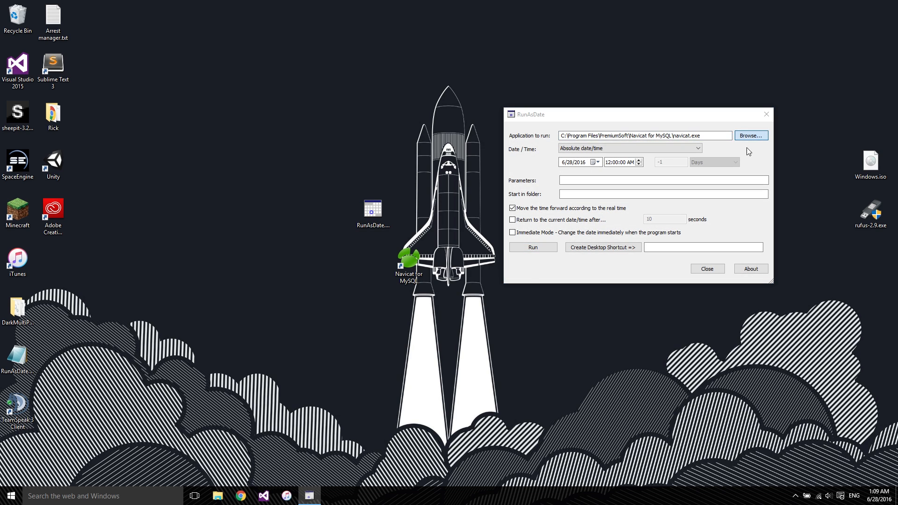
left_click(750, 135)
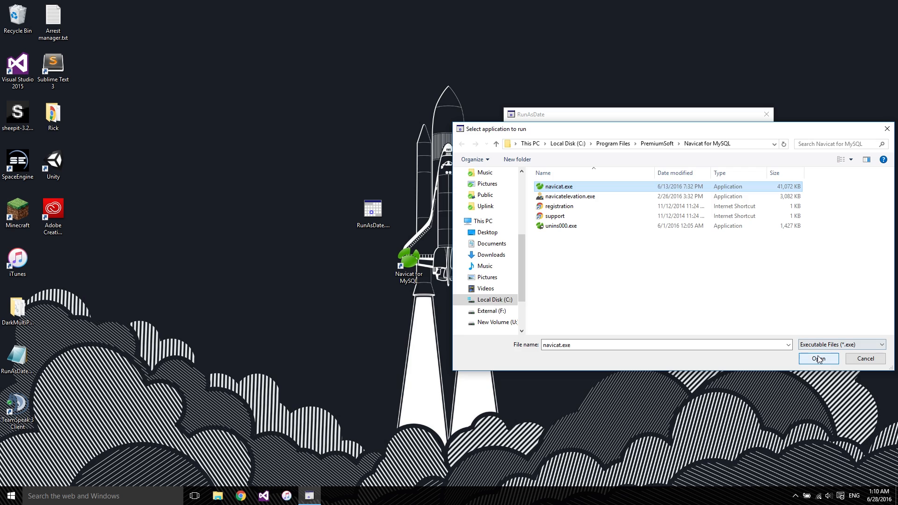
left_click(817, 358)
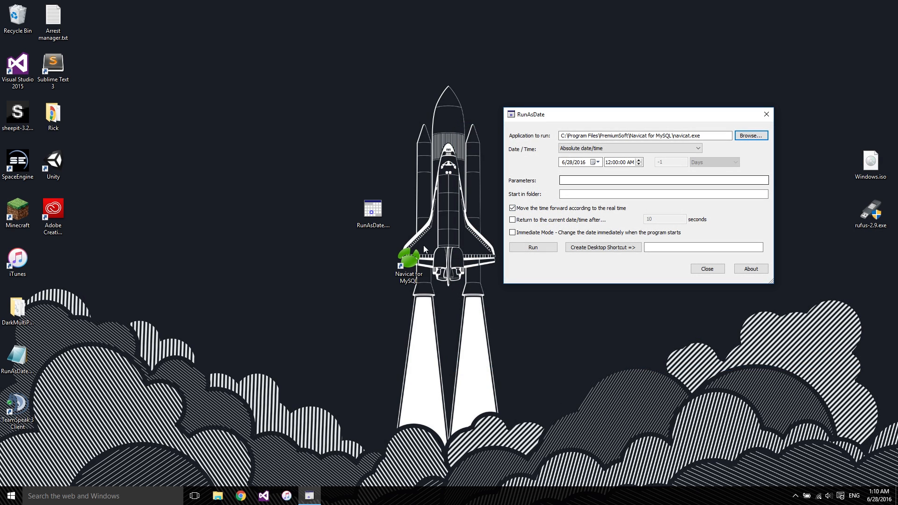
Pick 11/24/2015 as the fake launch date in RunAsDate's calendar.
left_click(597, 162)
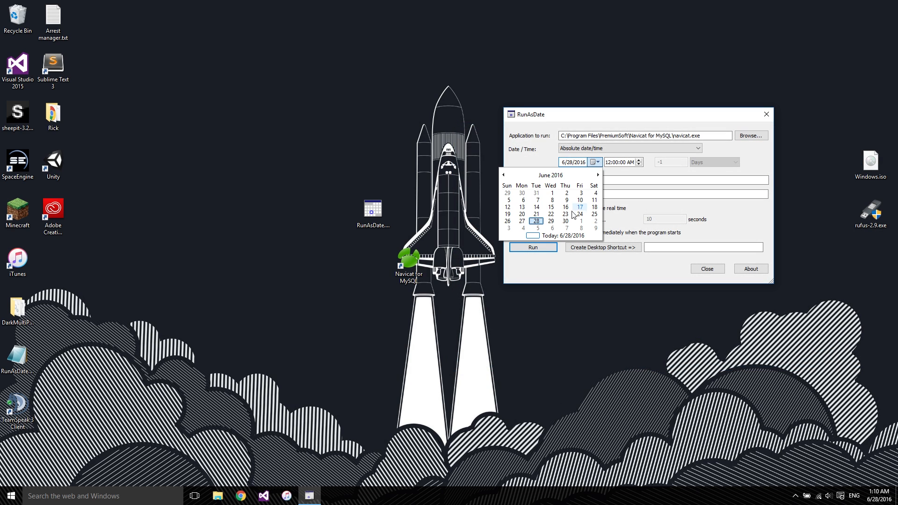
left_click(502, 175)
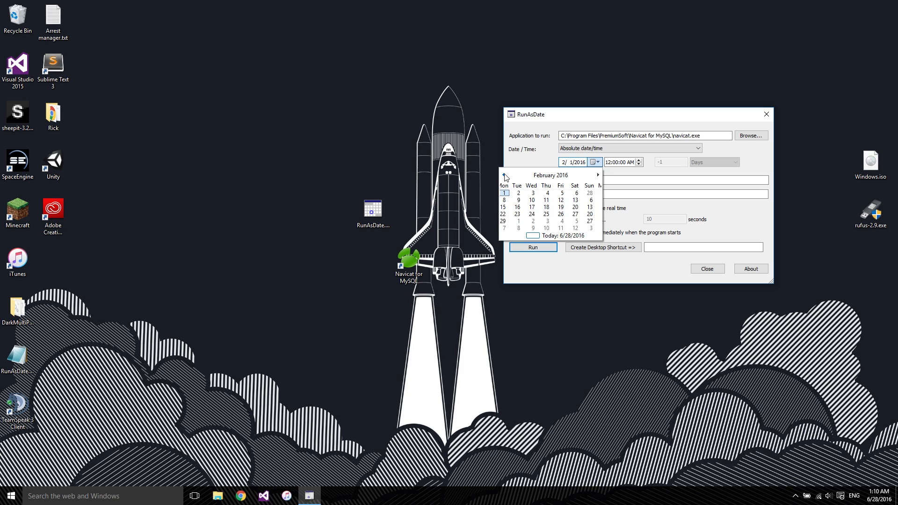
left_click(502, 174)
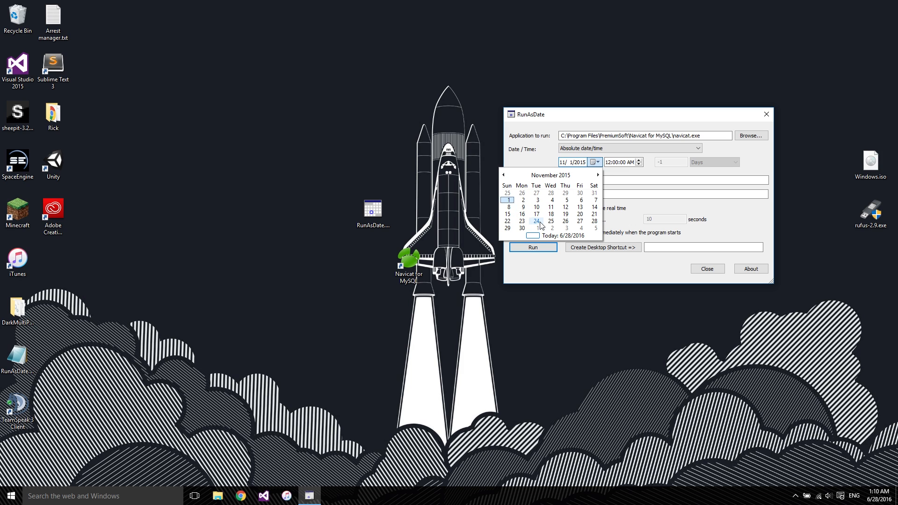
left_click(535, 221)
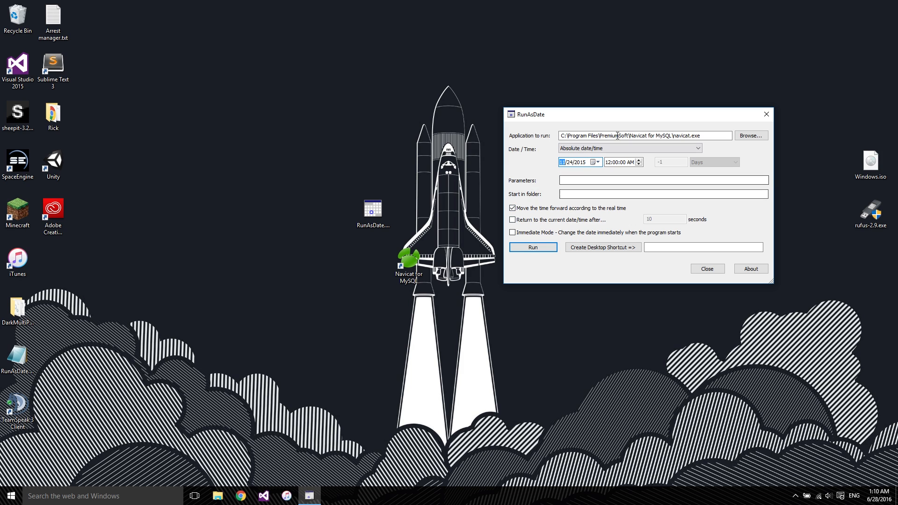
left_click(531, 247)
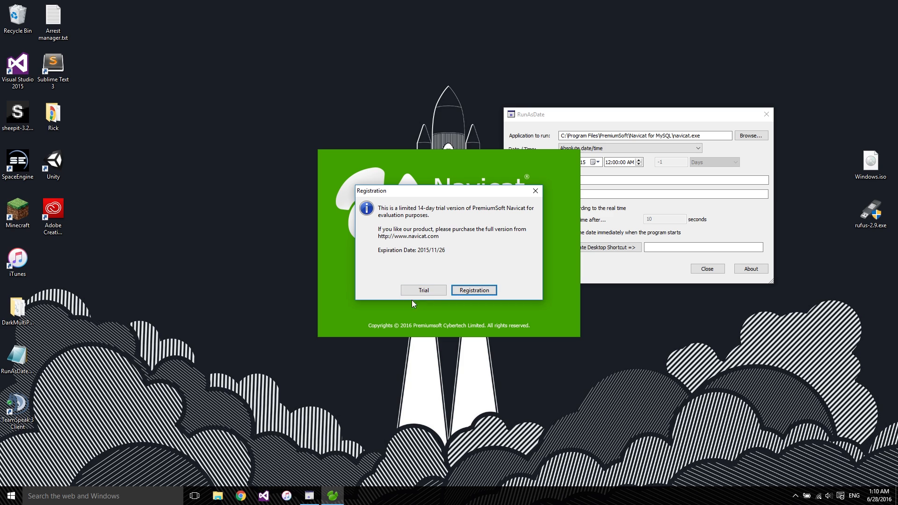
left_click(422, 290)
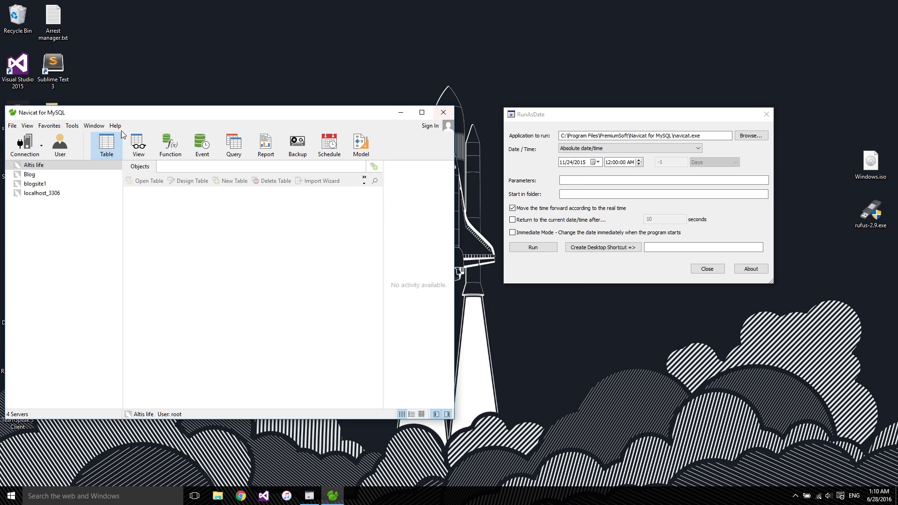
left_click(442, 112)
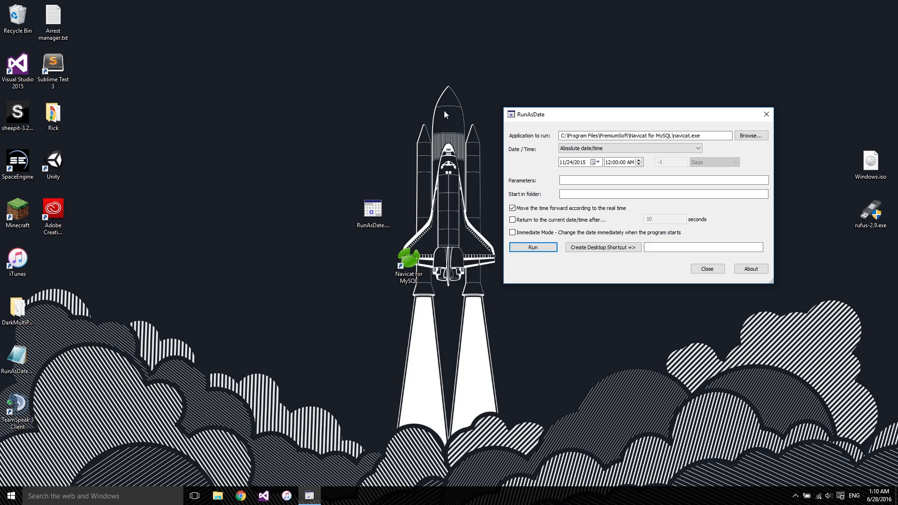
left_click(531, 247)
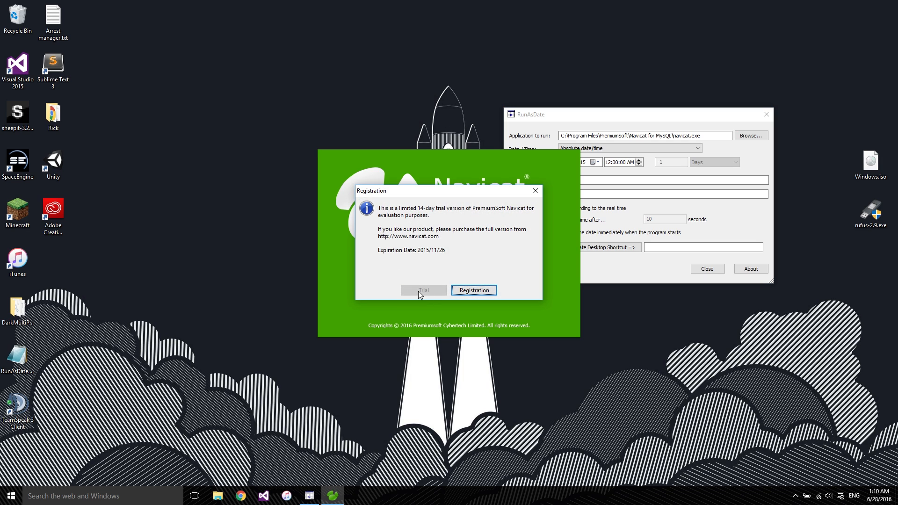
left_click(421, 290)
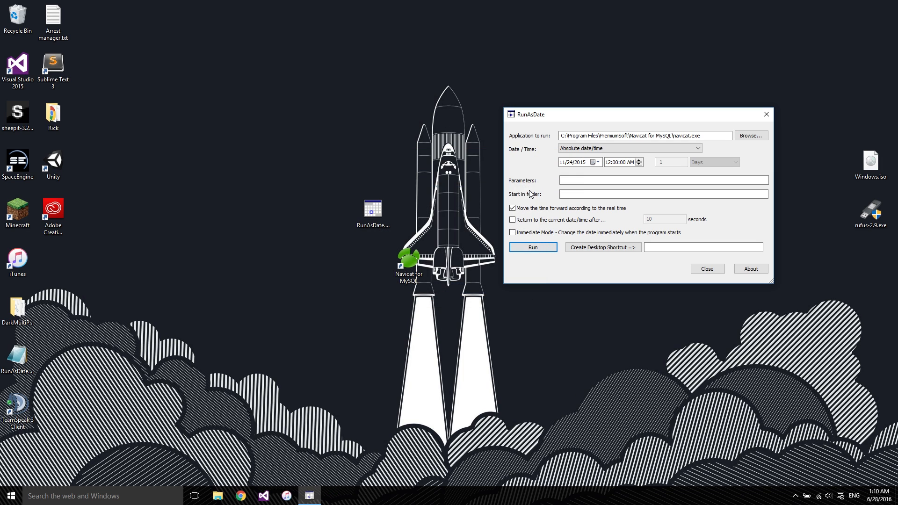
mouse_move(408, 228)
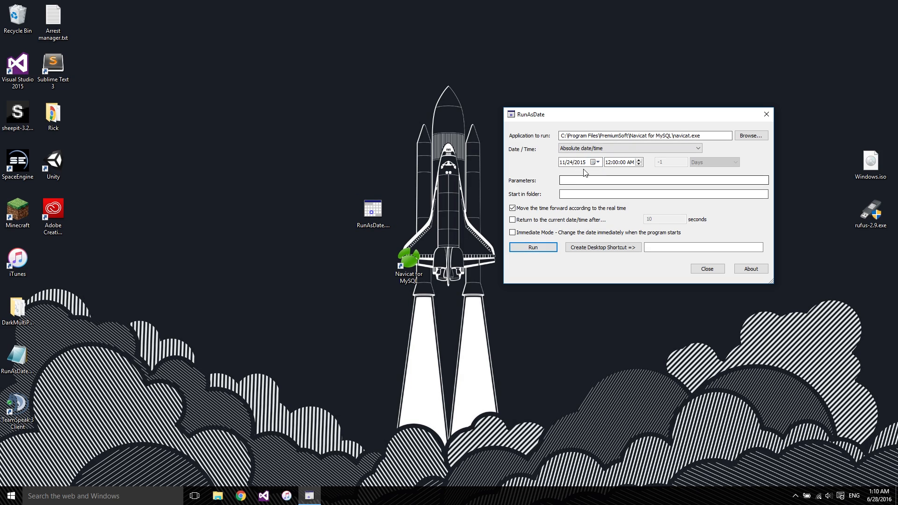
mouse_move(656, 247)
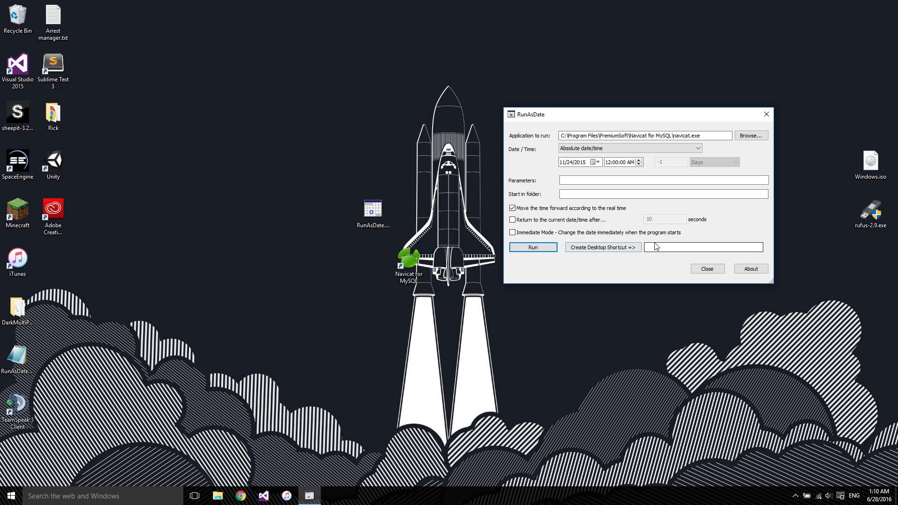
Name the shortcut 'Navicat' and create the RunAsDate desktop shortcut.
left_click(703, 247)
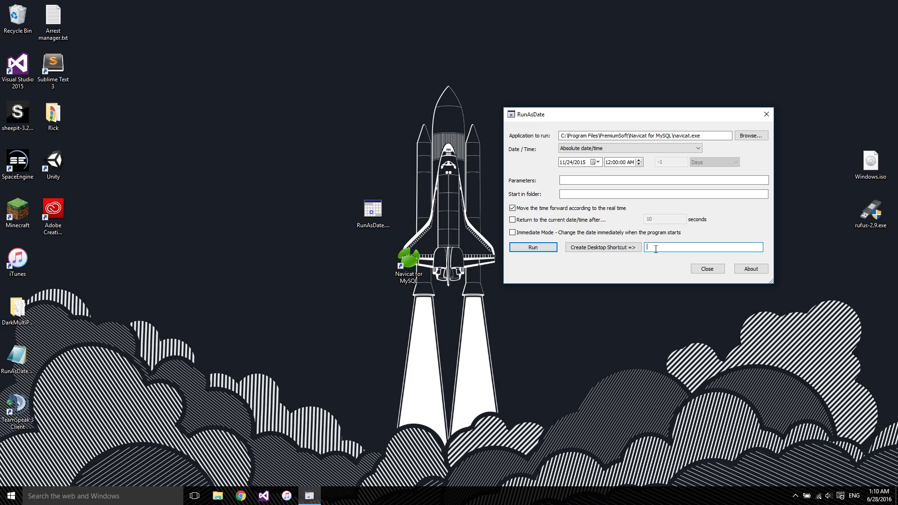
type("Navicat")
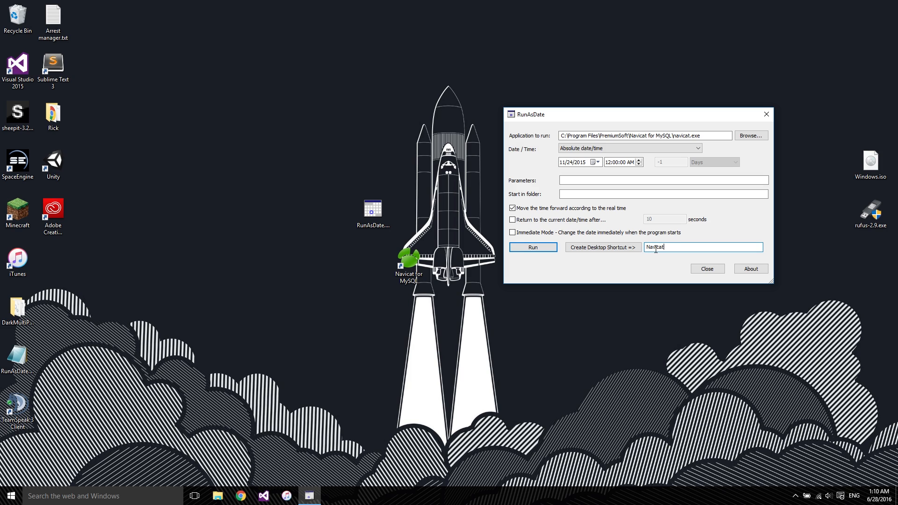
left_click(602, 247)
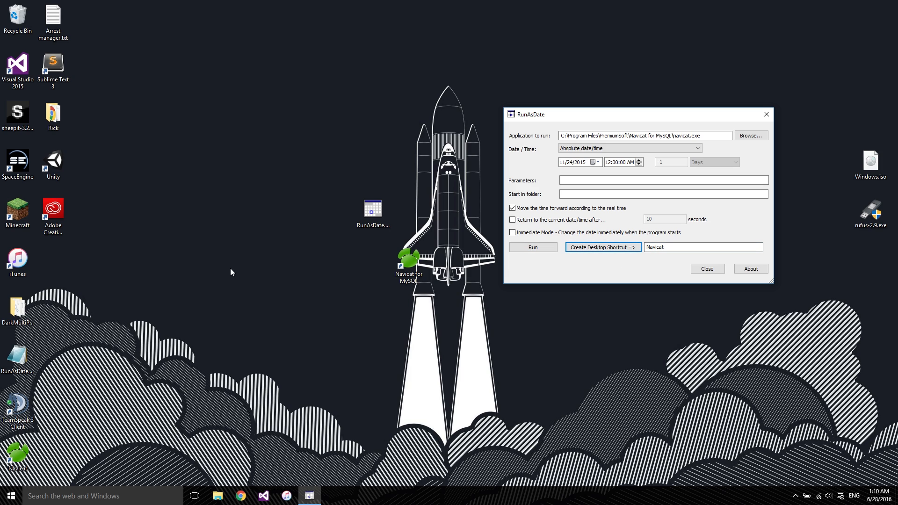
Launch Navicat from the new shortcut, dismiss the trial notice, and close the main window.
left_click(602, 247)
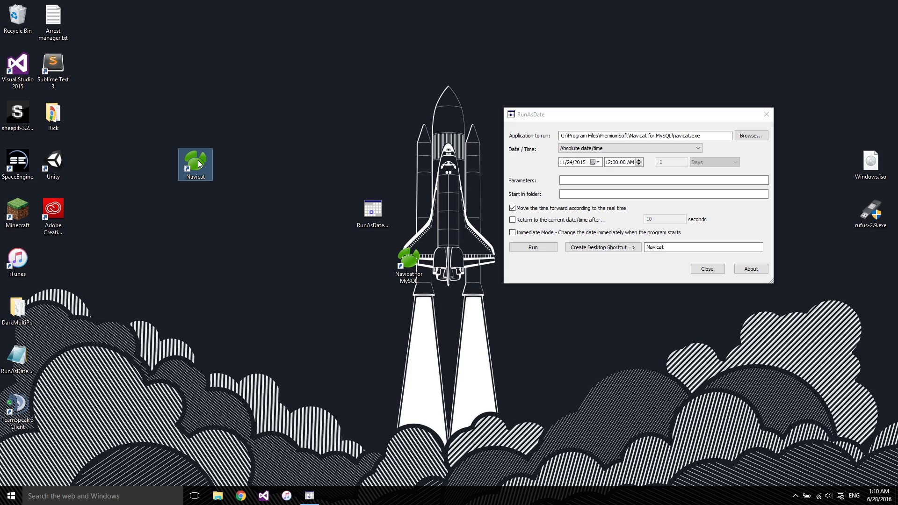
left_click(531, 247)
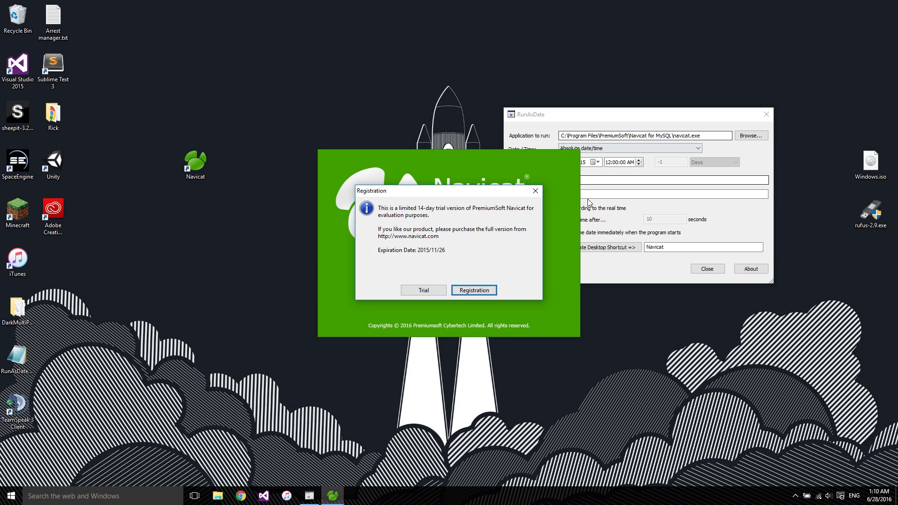
mouse_move(535, 191)
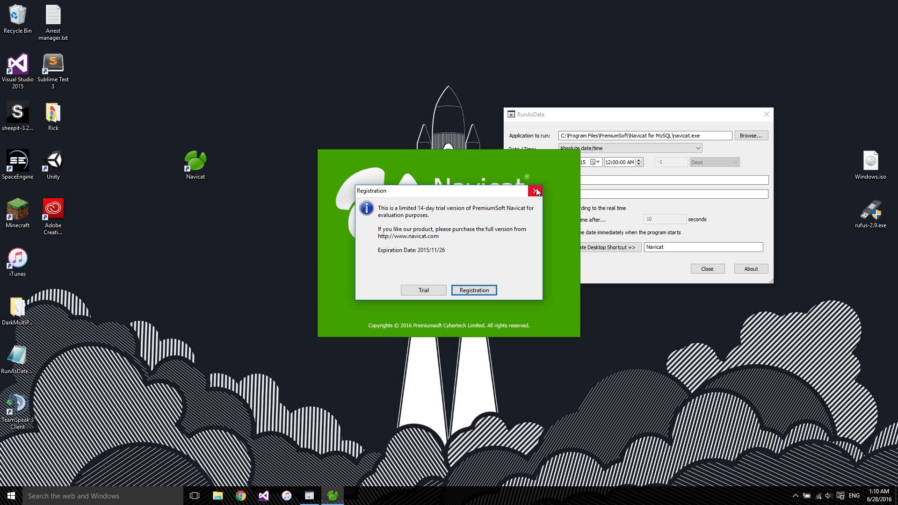
left_click(535, 191)
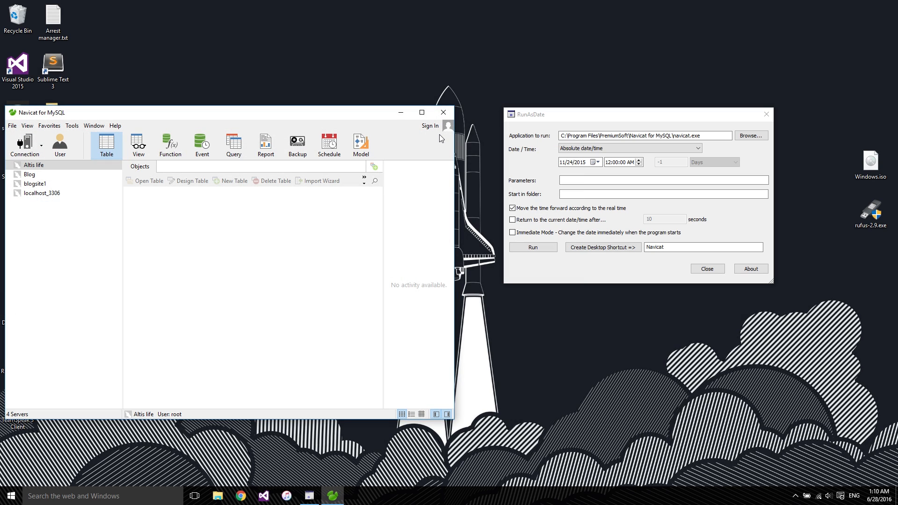
mouse_move(442, 112)
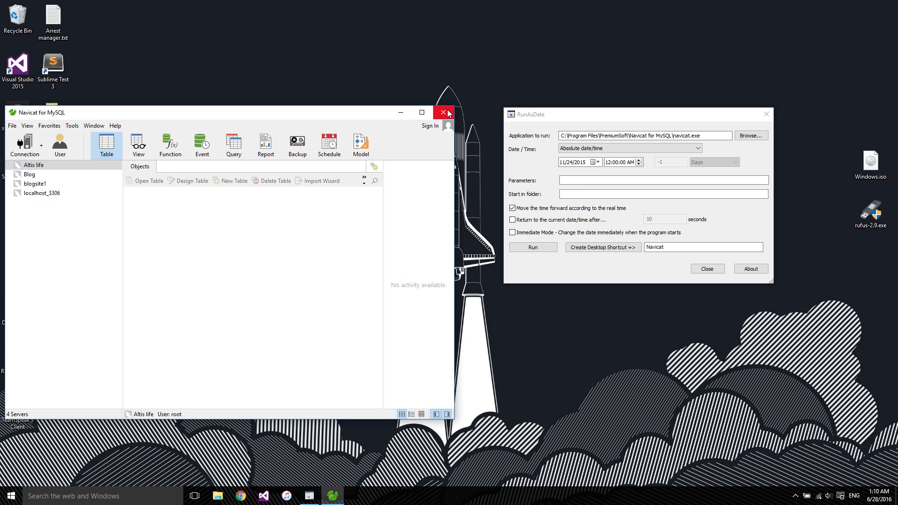
left_click(443, 112)
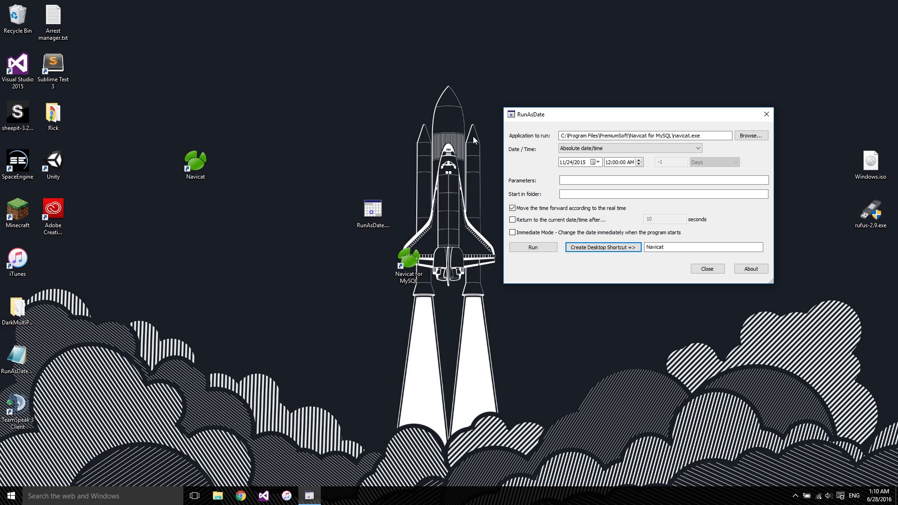